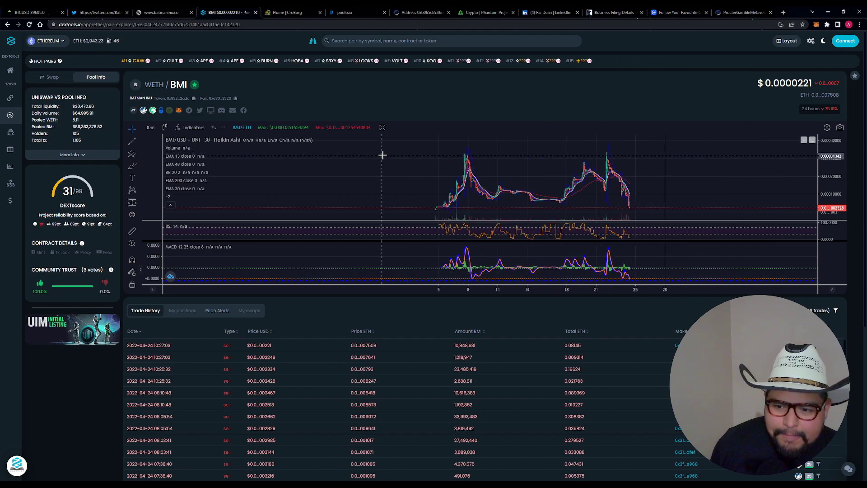
{"action": "mouse_move", "coordinate": [466, 164]}
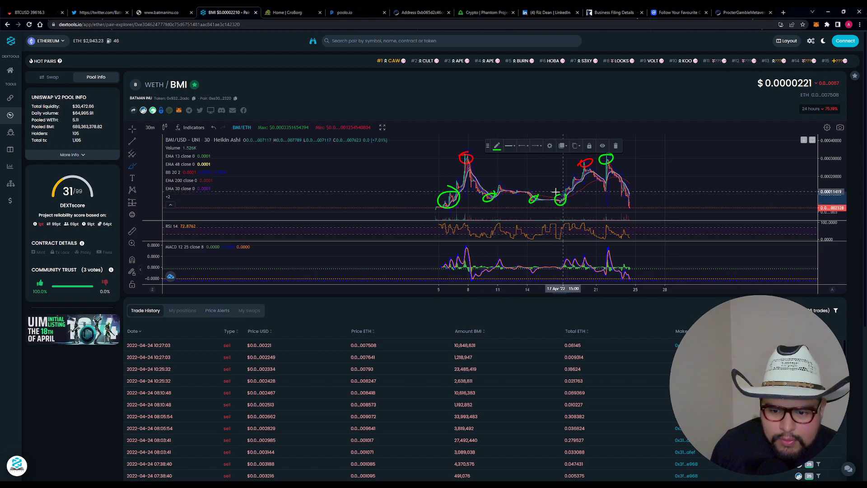
{"action": "mouse_move", "coordinate": [605, 191]}
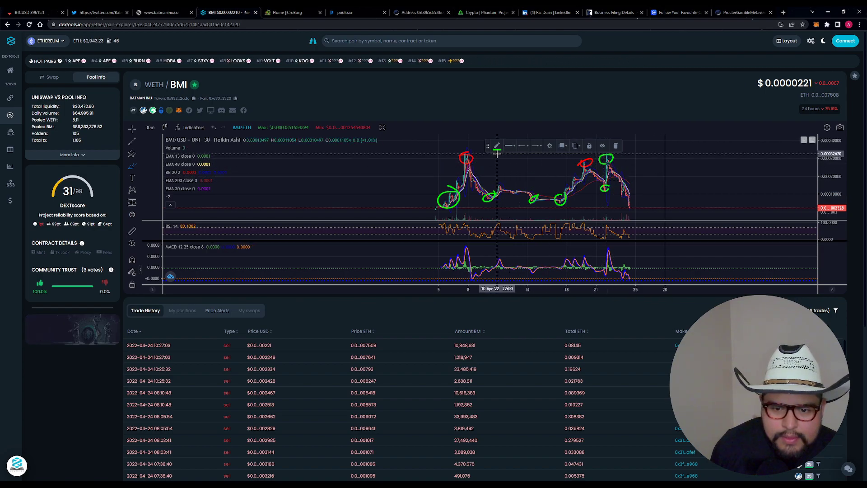
{"action": "mouse_move", "coordinate": [597, 166]}
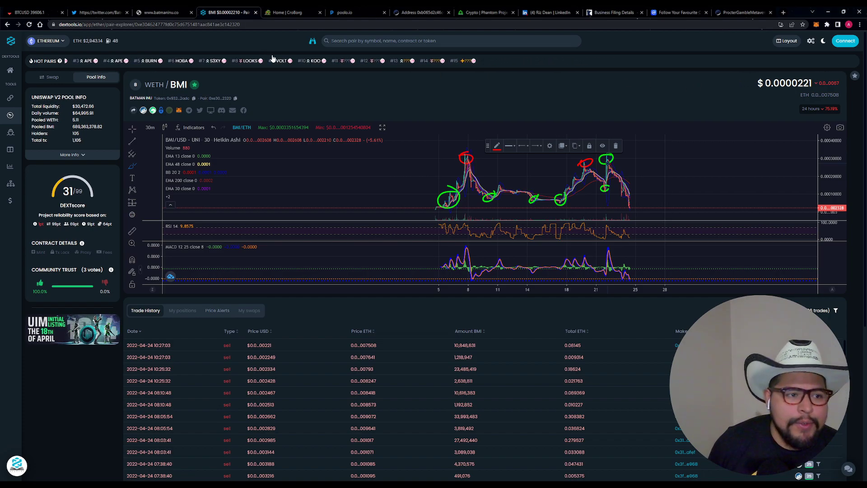
- Show the project's Twitter account no longer exists and search for 'batmaninu'
{"action": "left_click", "coordinate": [99, 11]}
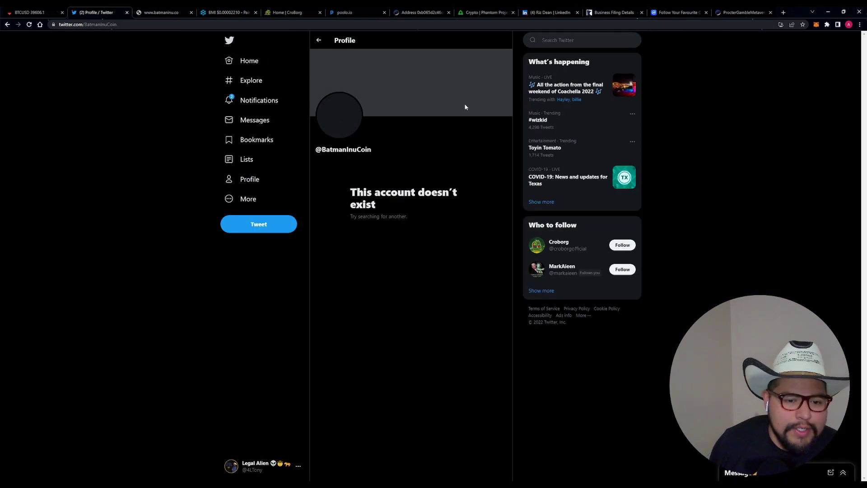
{"action": "mouse_move", "coordinate": [420, 109]}
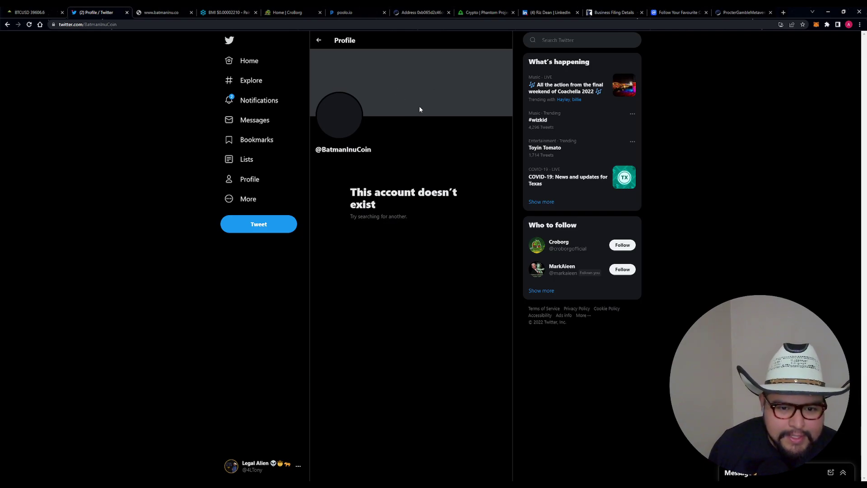
{"action": "left_click", "coordinate": [580, 40]}
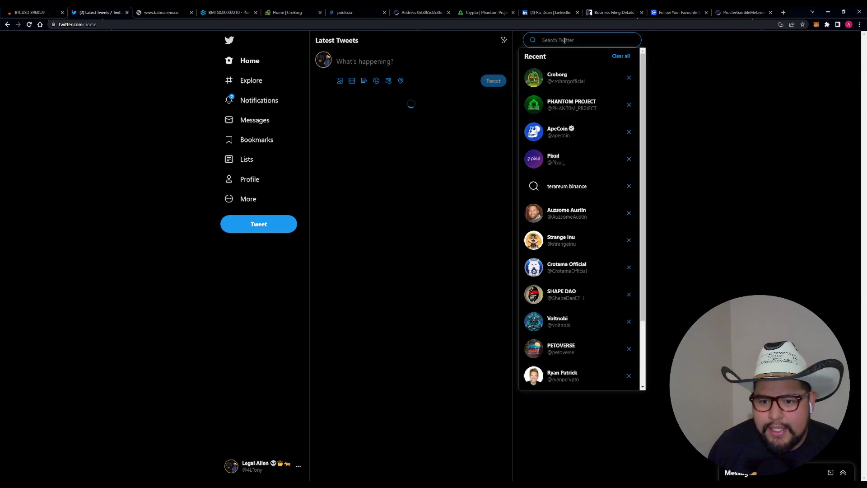
{"action": "type", "text": "batmaninu"}
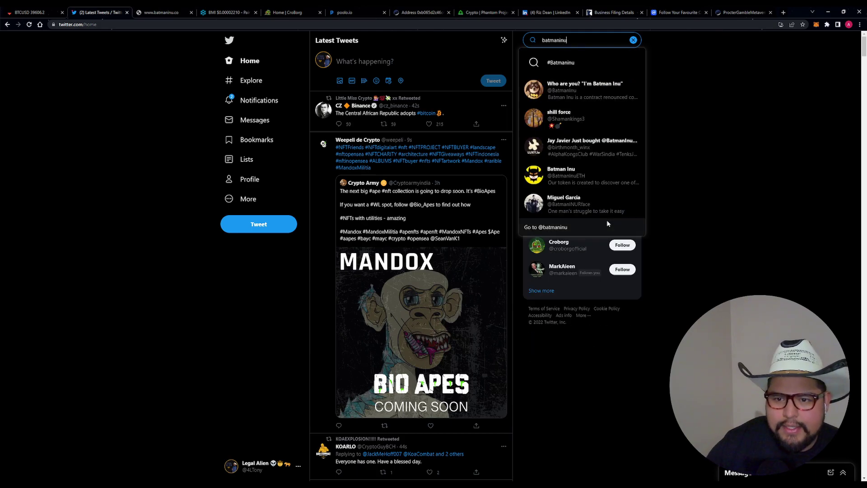
{"action": "mouse_move", "coordinate": [706, 113]}
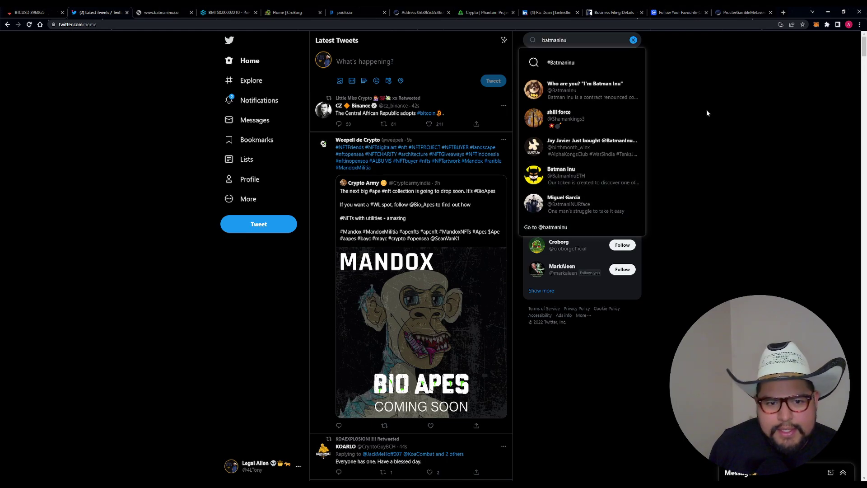
{"action": "left_click", "coordinate": [136, 197]}
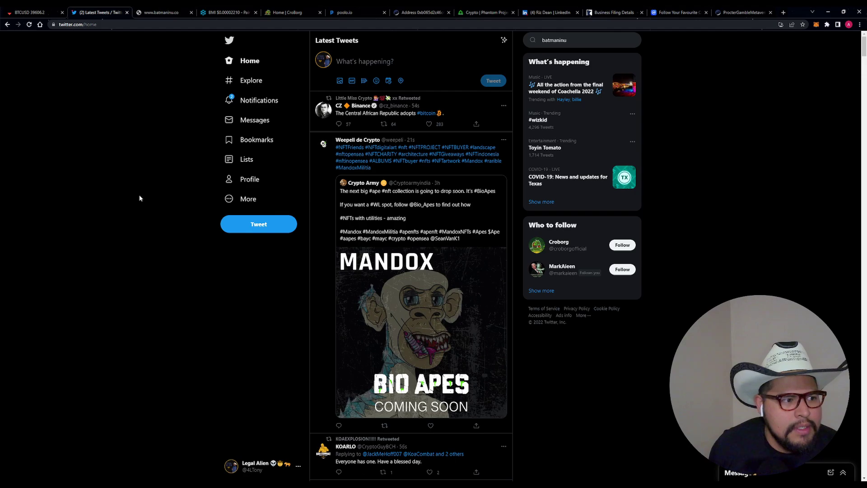
{"action": "left_click", "coordinate": [160, 12]}
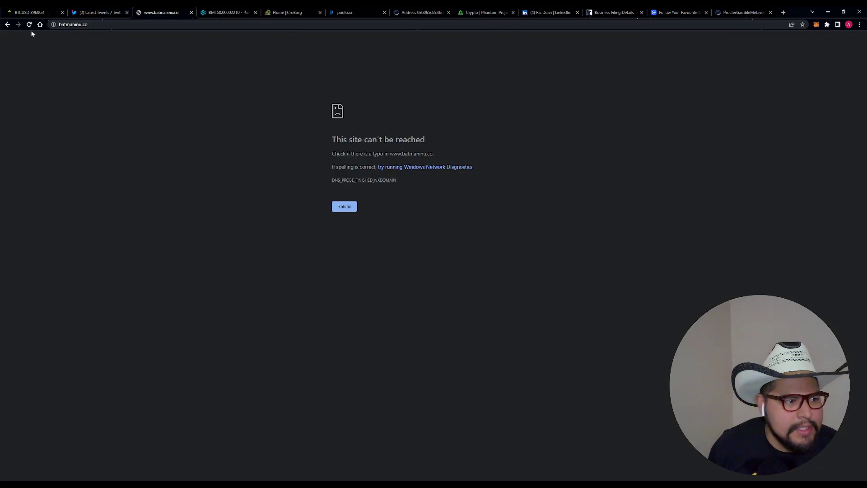
{"action": "left_click", "coordinate": [104, 24]}
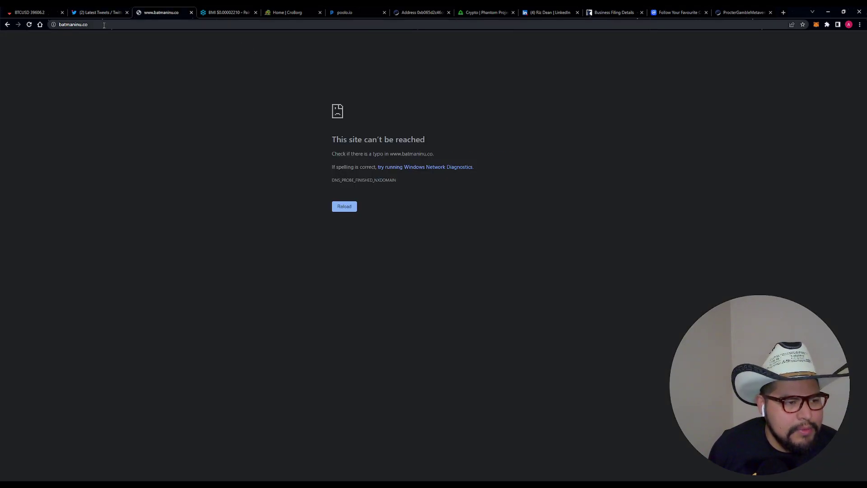
{"action": "left_click", "coordinate": [100, 11]}
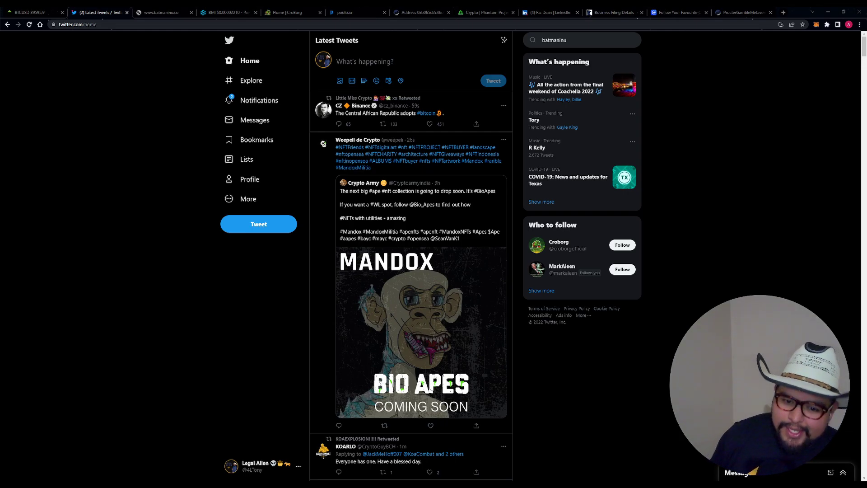
- Return to the WETH/BMI chart and reveal the pool's diluted market cap via More info
{"action": "left_click", "coordinate": [226, 12]}
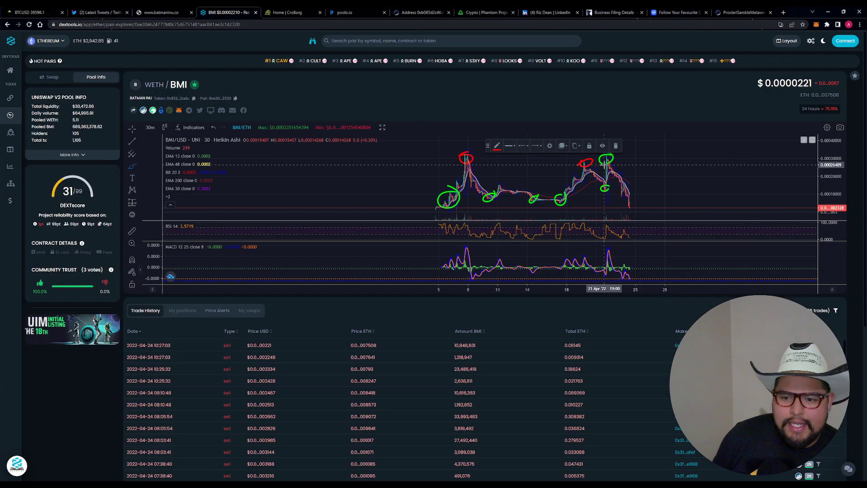
{"action": "mouse_move", "coordinate": [608, 163]}
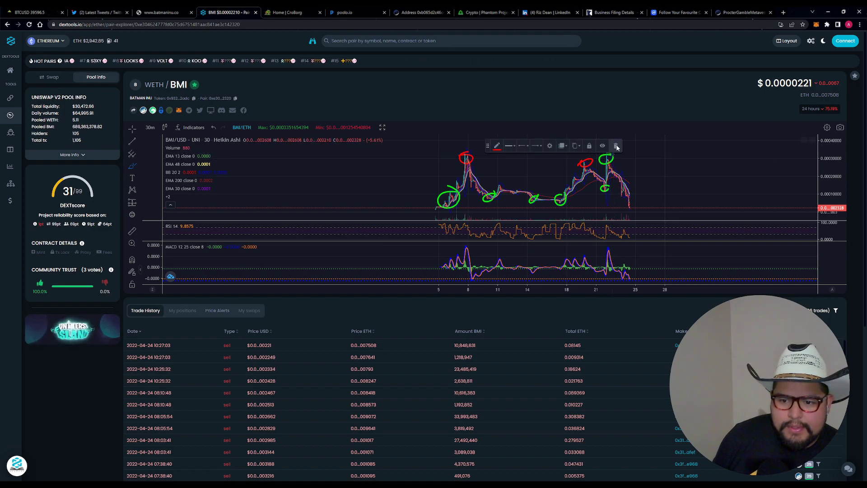
{"action": "mouse_move", "coordinate": [530, 174]}
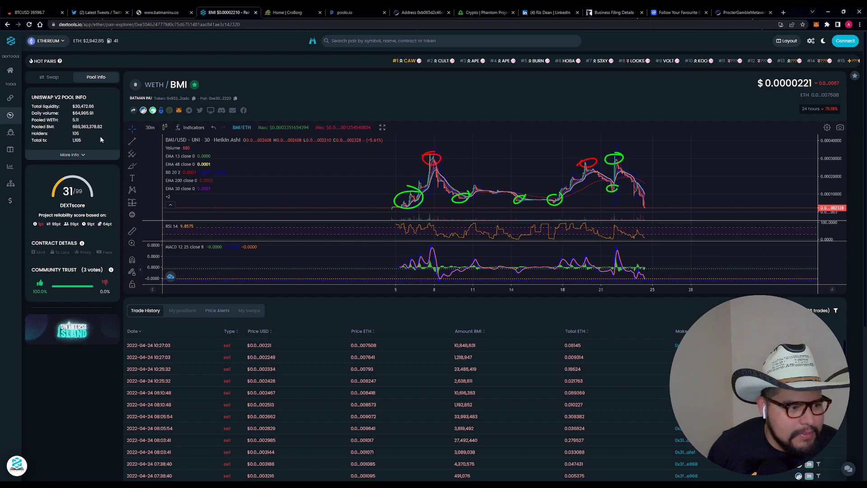
{"action": "left_click", "coordinate": [68, 154]}
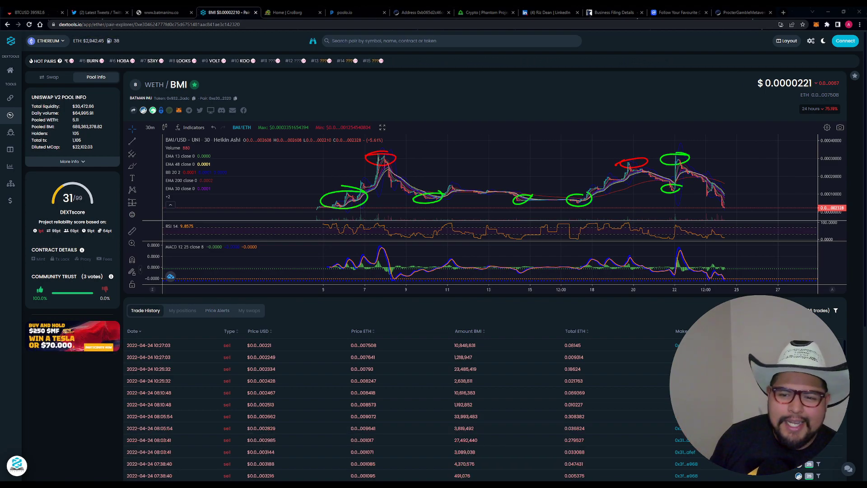
{"action": "mouse_move", "coordinate": [161, 110]}
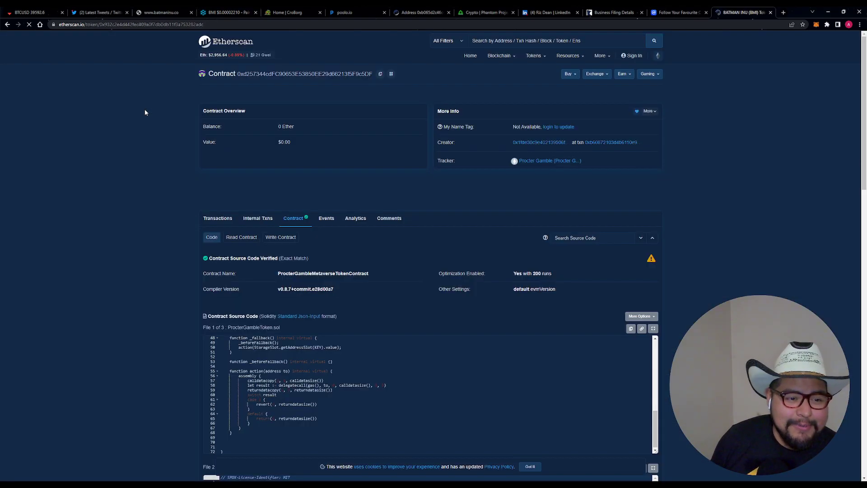
- Check the Batman Inu Etherscan overview of 96 holders and 2,007 transfers, then return to DEXTools
{"action": "left_click", "coordinate": [550, 161]}
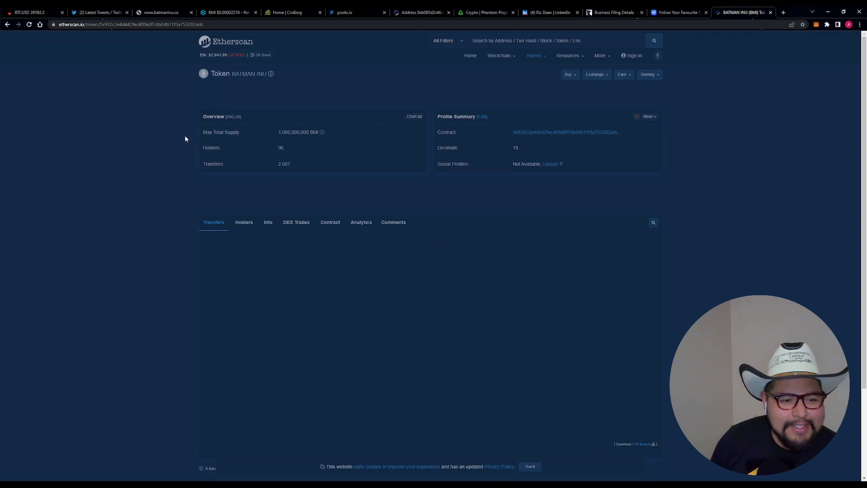
{"action": "left_click", "coordinate": [213, 222]}
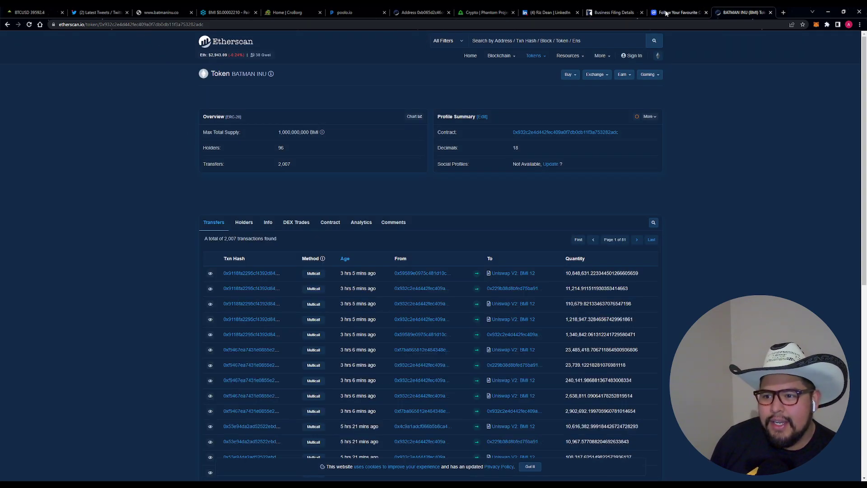
{"action": "left_click", "coordinate": [227, 12]}
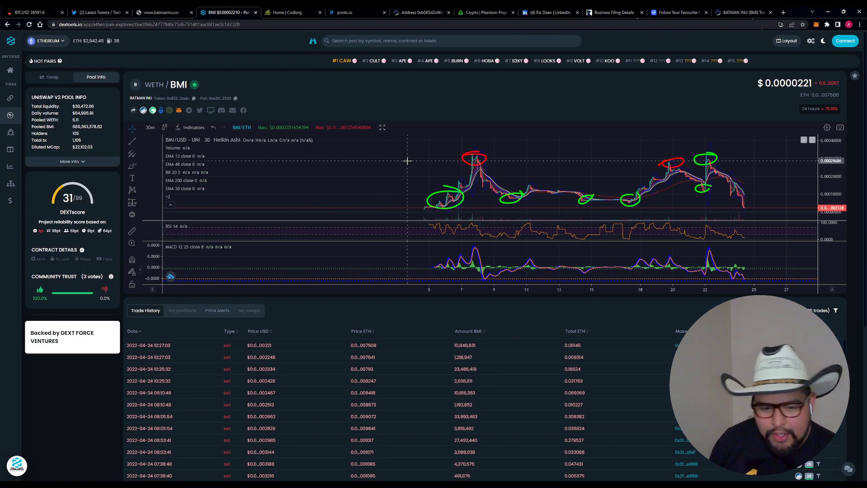
{"action": "mouse_move", "coordinate": [448, 201]}
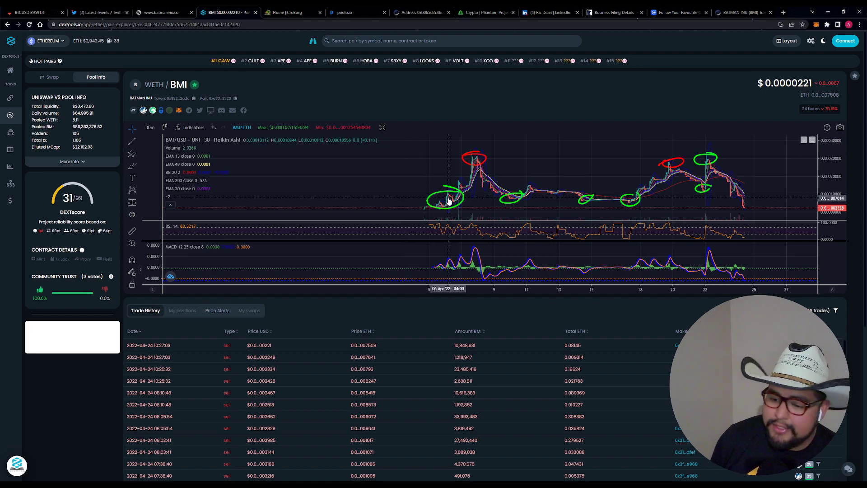